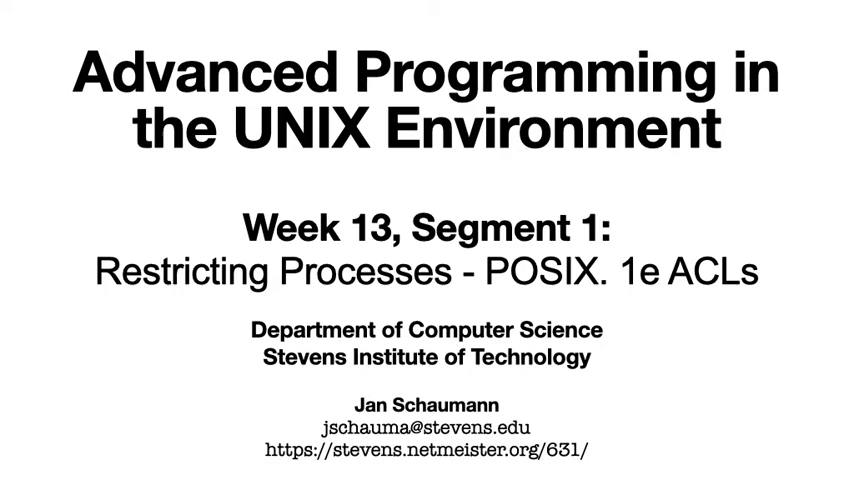
Advance from the title slide to the 'Restricting Processes' slide
{"action": "key", "text": "Right"}
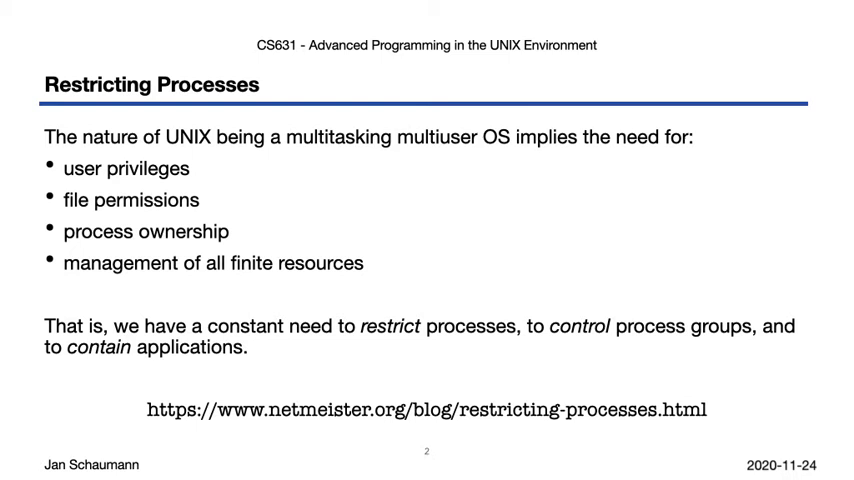
Advance to the 'What we know so far…' slide recapping resource limitations
{"action": "key", "text": "Right"}
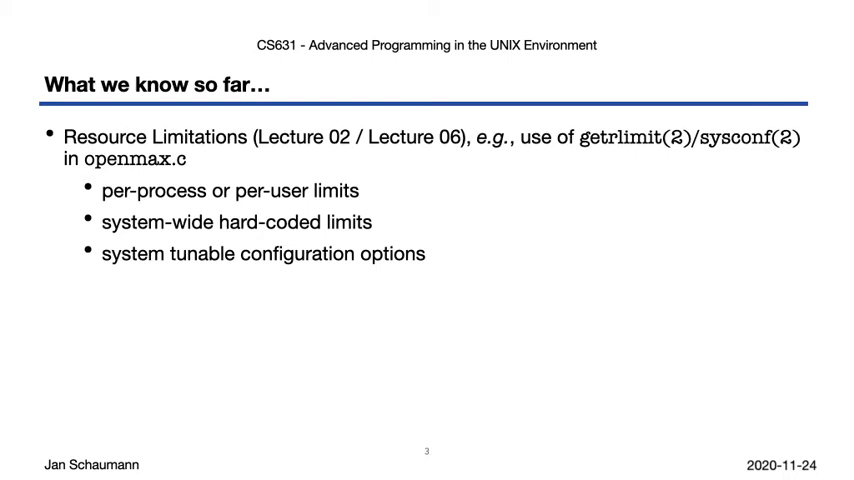
Reveal the next recap point, then advance to the 'Filesystem access' slide
{"action": "key", "text": "right"}
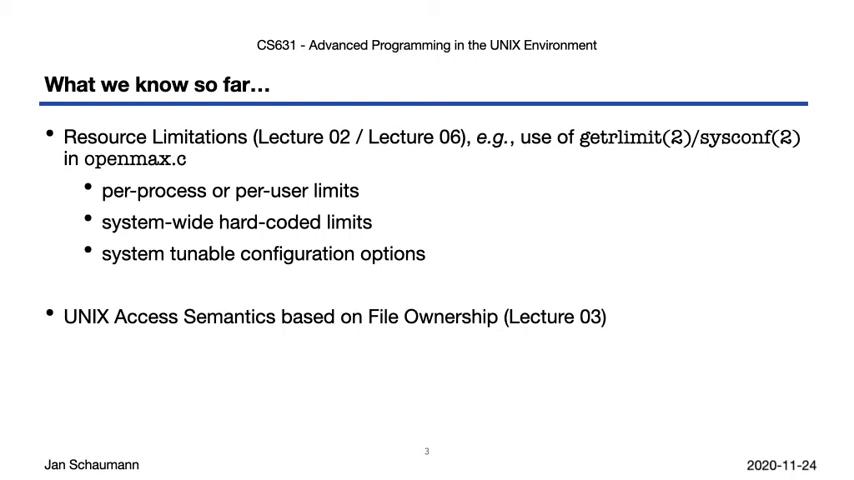
{"action": "key", "text": "Right"}
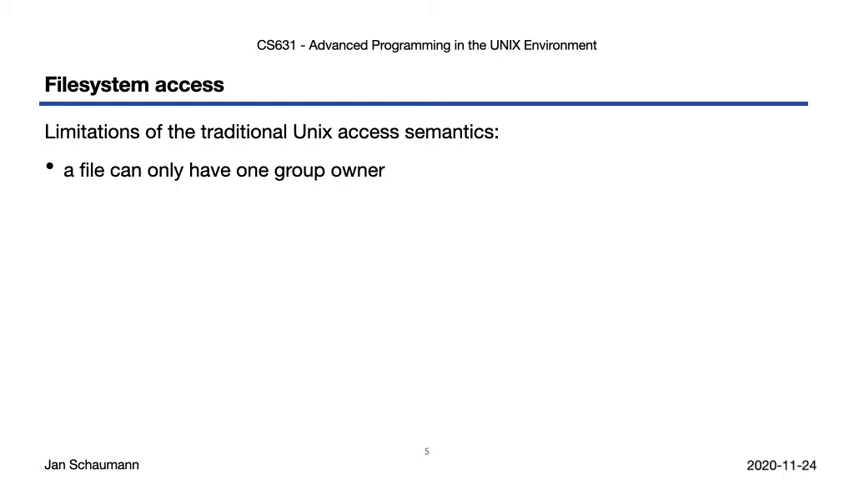
Reveal the remaining traditional Unix access limitations on the 'Filesystem access' slide
{"action": "key", "text": "right"}
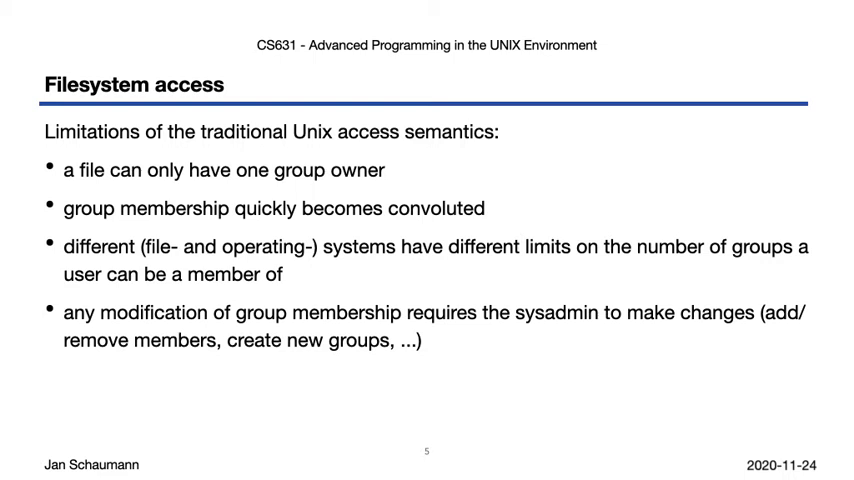
{"action": "key", "text": "Right"}
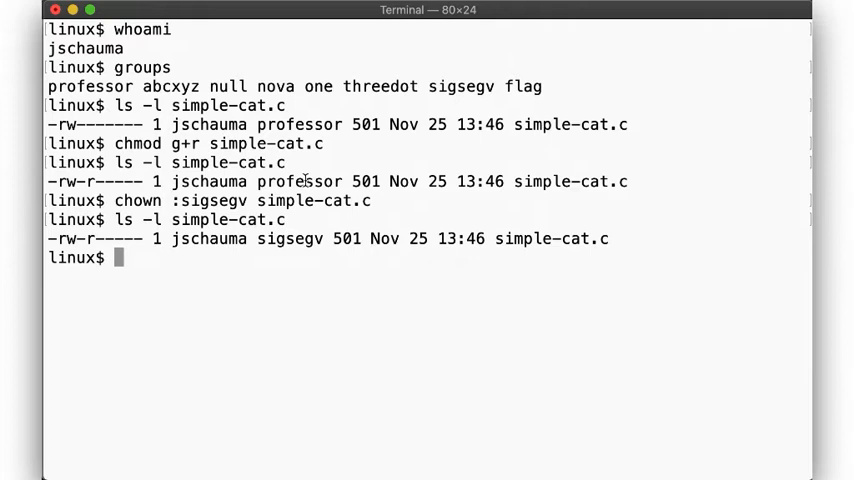
Consult a man page, then copy simple-cat.c into /tmp preserving its attributes
{"action": "type", "text": "man setfacl"}
{"action": "type", "text": "setfacl -m g:sigsegv:r simple-cat."}
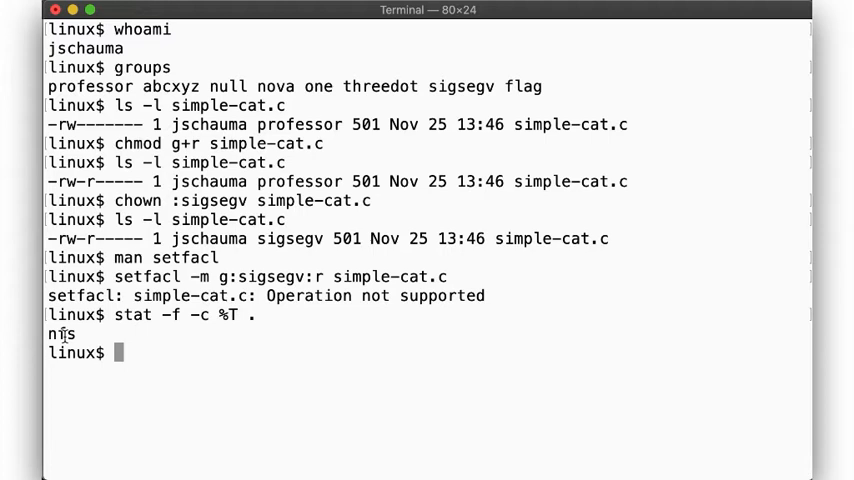
{"action": "type", "text": "cp -p simple-cat.c /tmp/"}
{"action": "type", "text": "cd /tmp"}
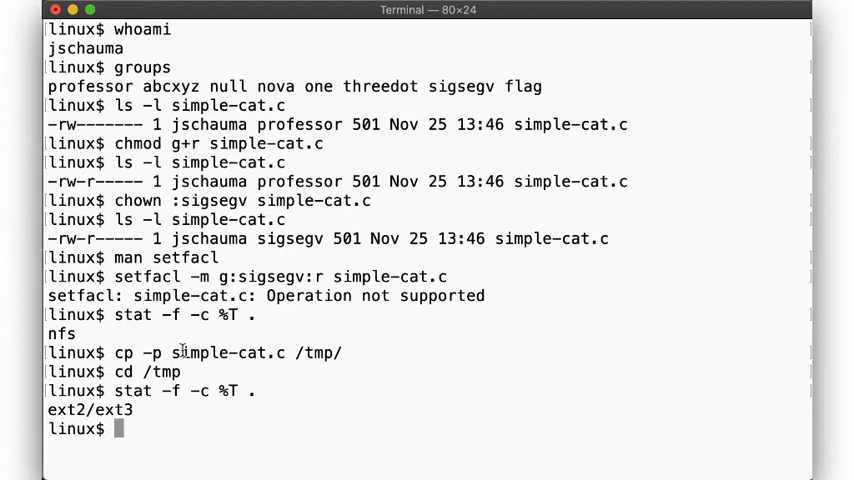
Check simple-cat.c's listing for the + marker and show the sigsegv read entry with getfacl
{"action": "type", "text": "ls -l simple-cat.c"}
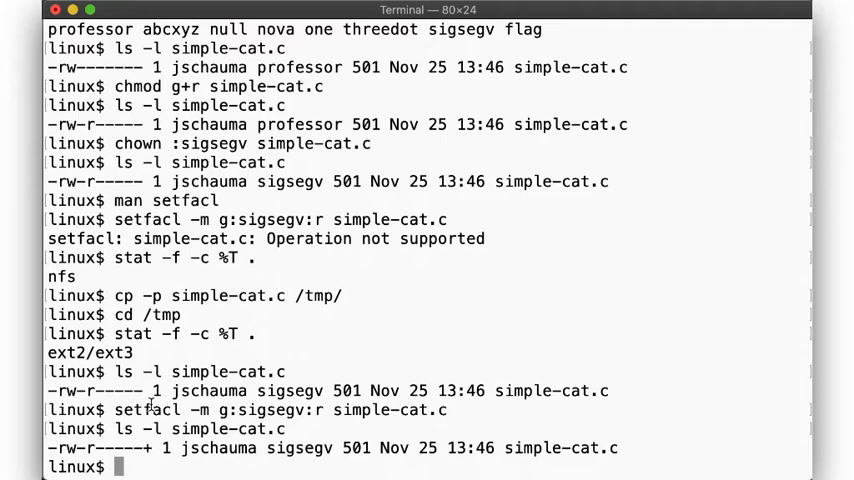
{"action": "type", "text": "getfacl simple-cat.c"}
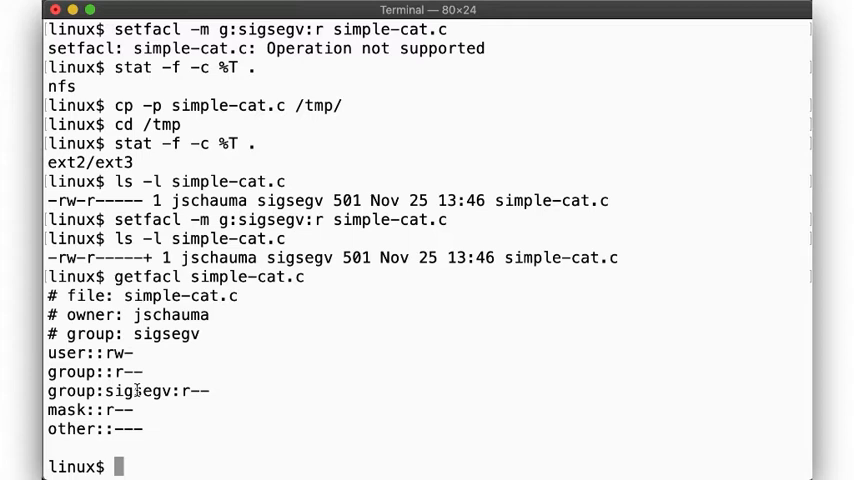
{"action": "type", "text": "ls -l simple-cat.c"}
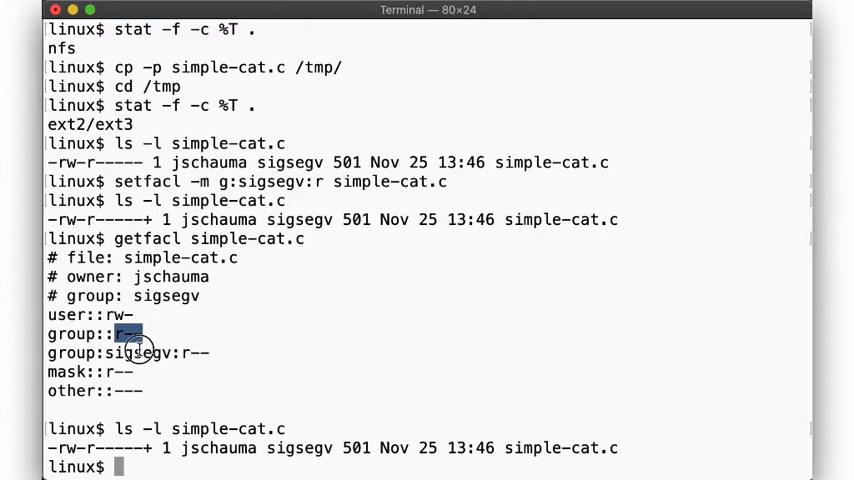
{"action": "type", "text": "chown :professor simple-cat.c"}
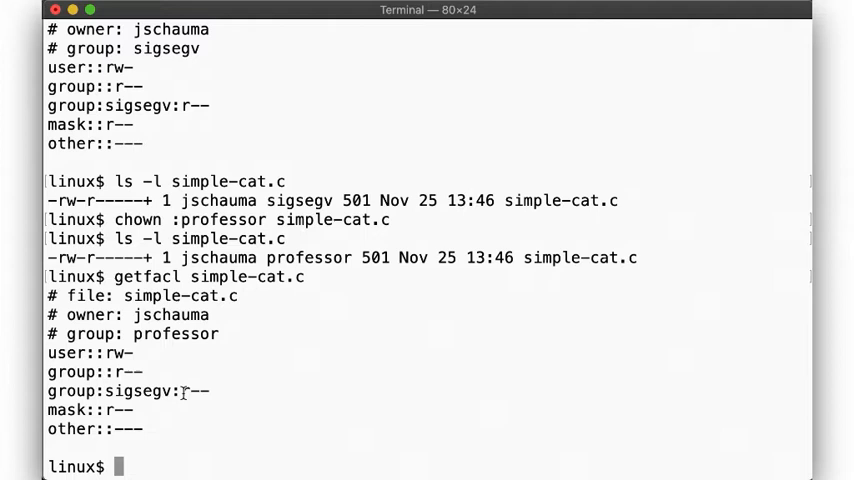
{"action": "type", "text": "groups eminnix mxiong3"}
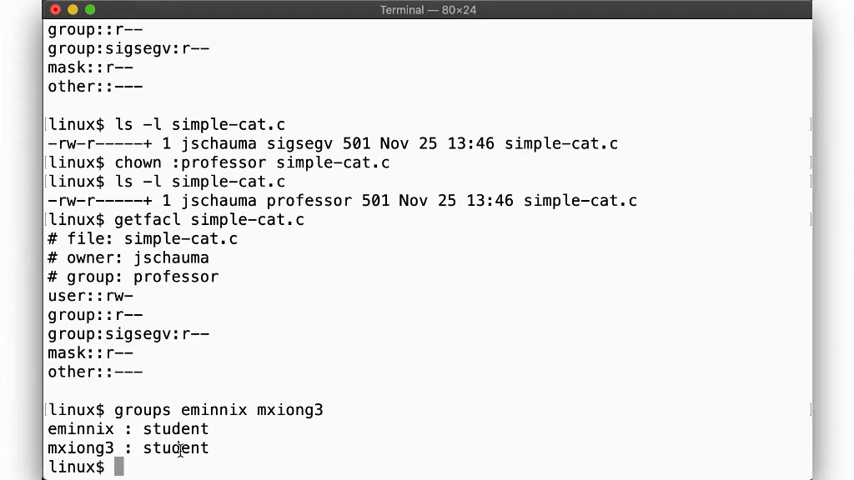
{"action": "type", "text": "setfacl -m u:eminnix"}
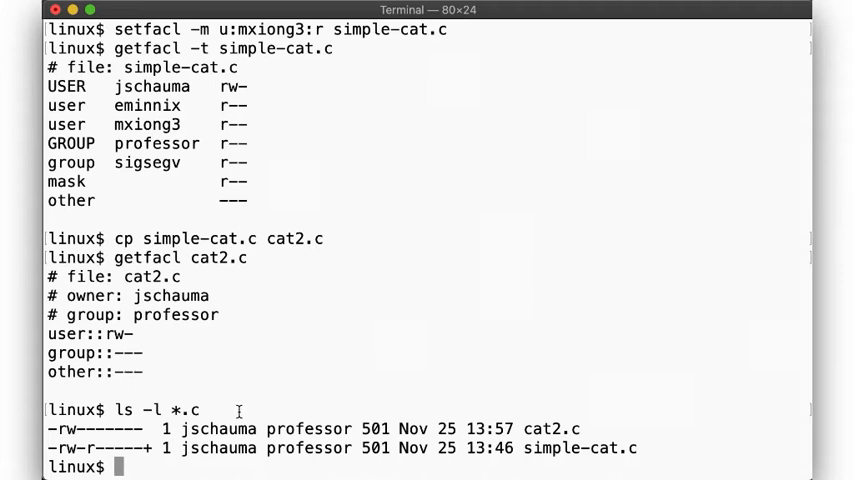
Compare copied ACL entries, copy to cat3.c with -p, and strip cat3.c's ACL with setfacl -b
{"action": "type", "text": "getfacl simple-cat.c | setfacl --set-file=- cat2.c"}
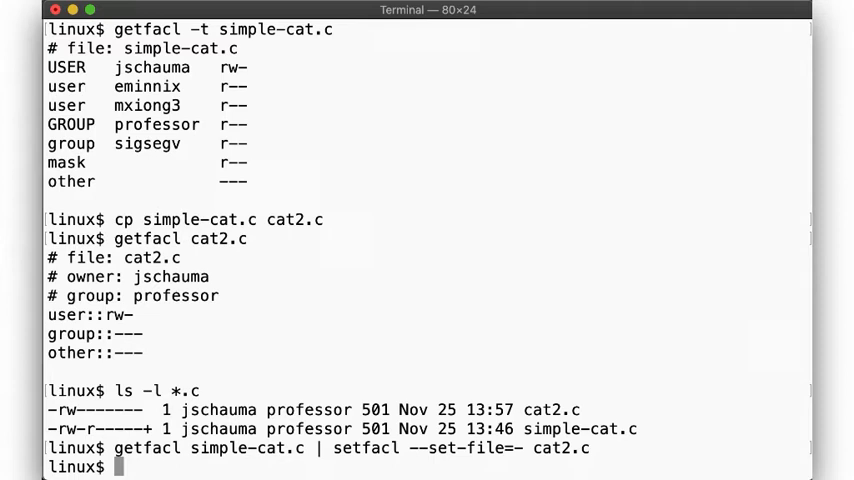
{"action": "key", "text": "Return"}
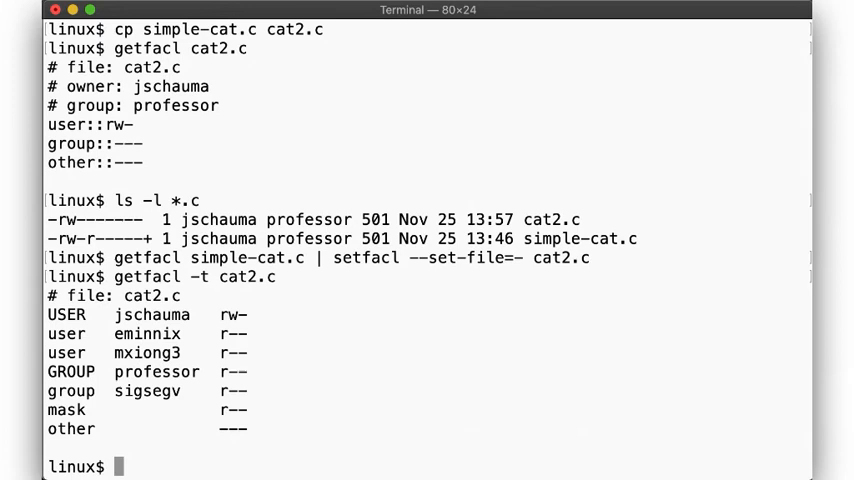
{"action": "type", "text": "cp -p cat2.c cat3.c"}
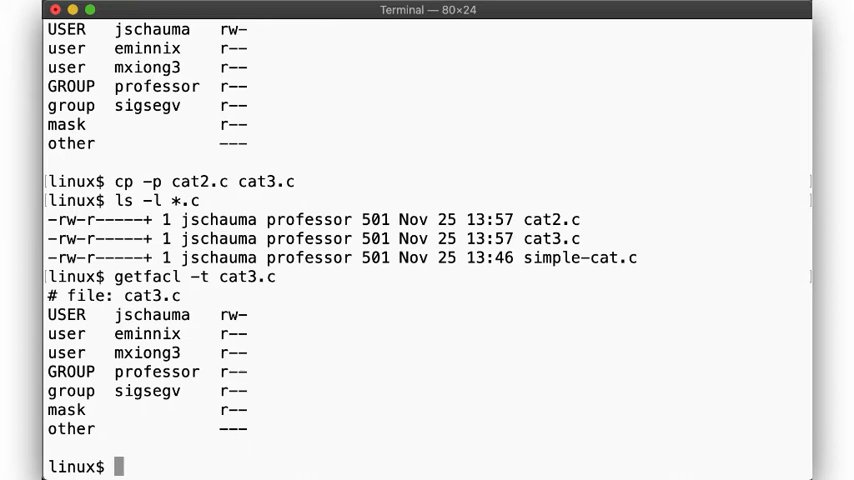
{"action": "type", "text": "setfacl -b cat3."}
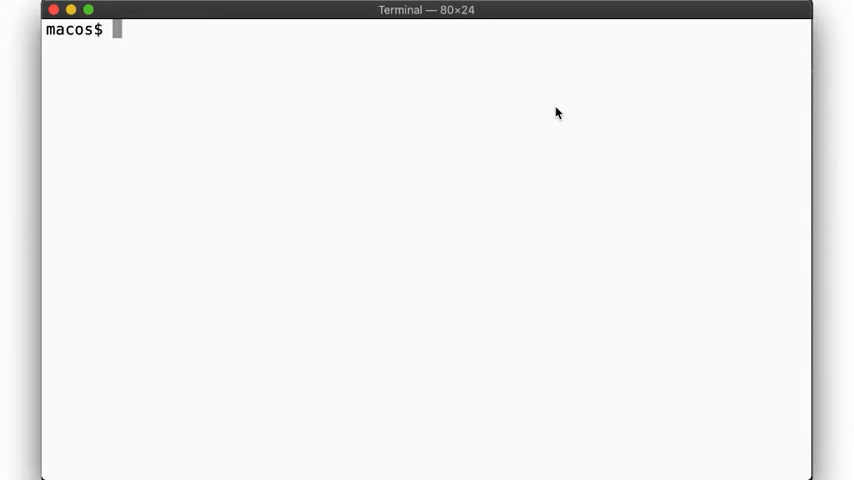
List simple-cat.c, then add a 'group:wheel allow read' ACL with chmod +a
{"action": "type", "text": "ls -l simple"}
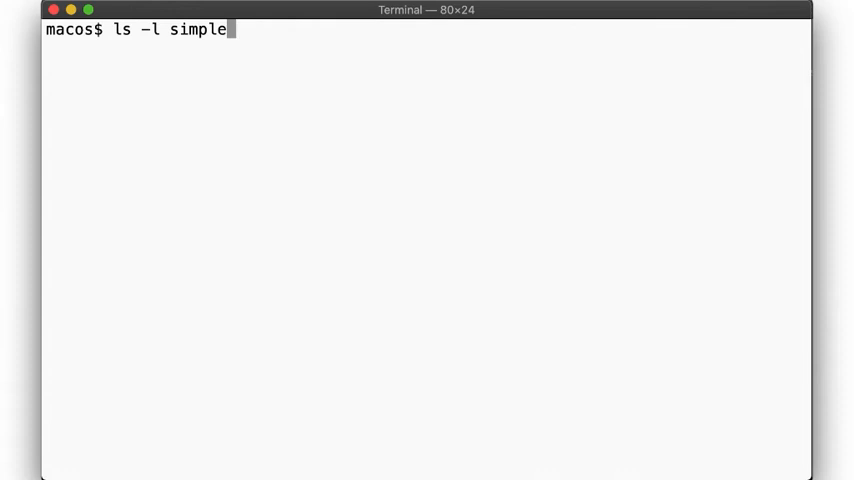
{"action": "key", "text": "Return"}
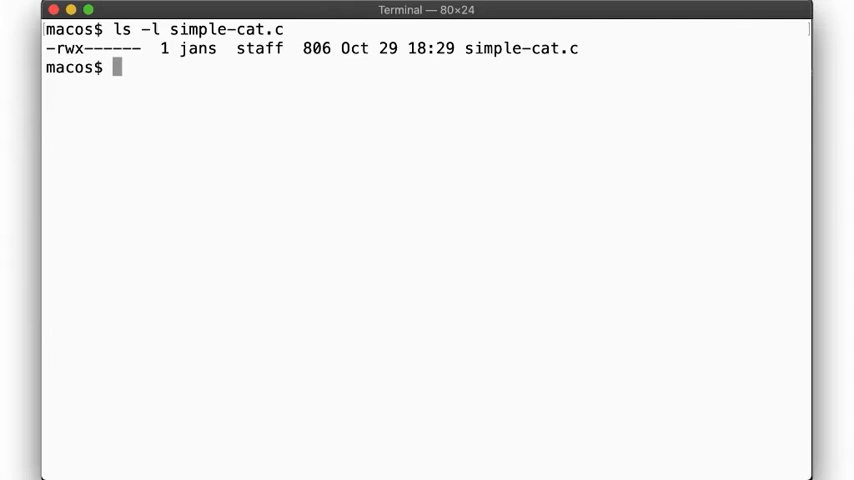
{"action": "type", "text": "chmod +a \"group:wheel allow read\" simple-cat.c"}
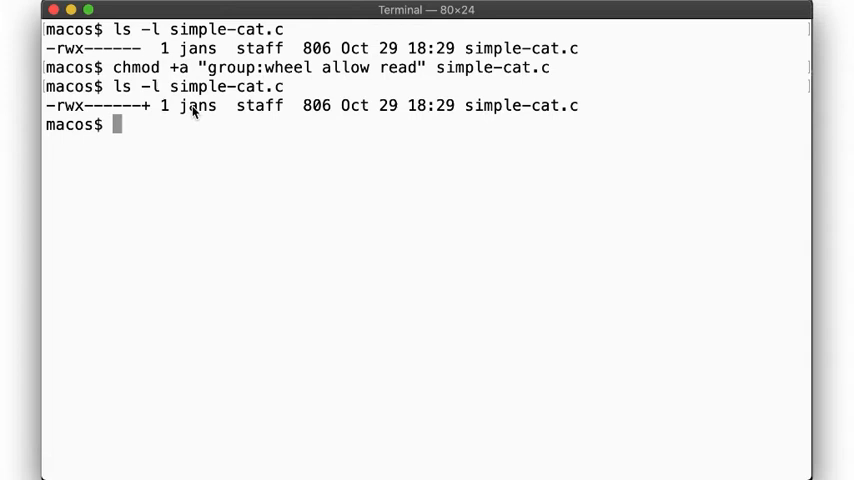
List simple-cat.c's ACL (group:wheel allow read) and add a 'daemon deny read' entry
{"action": "type", "text": "ls -le simple-cat.c"}
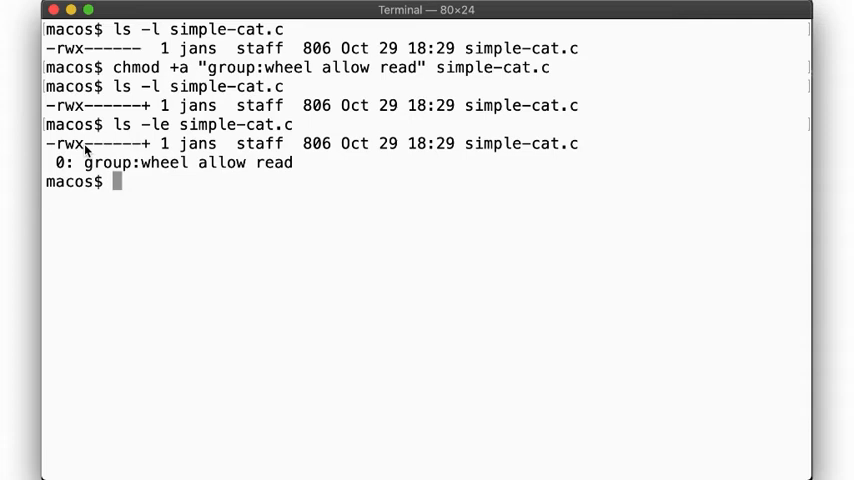
{"action": "mouse_move", "coordinate": [219, 176]}
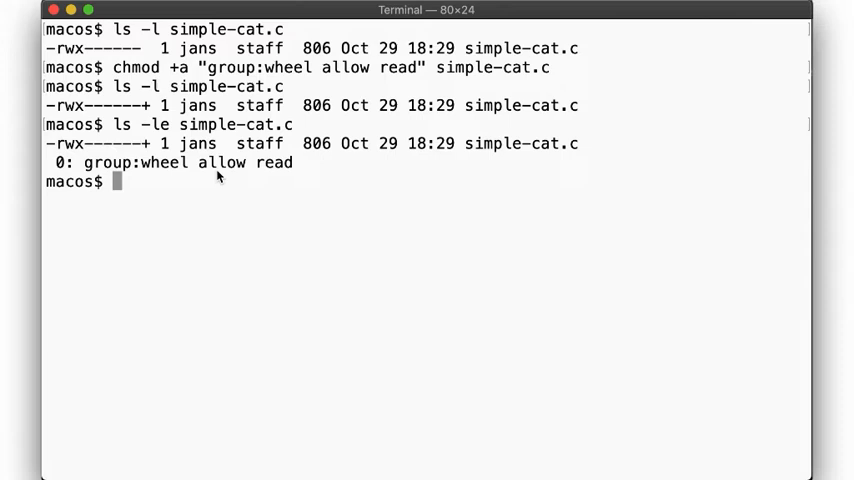
{"action": "type", "text": "chmod +a \"daemon deny"}
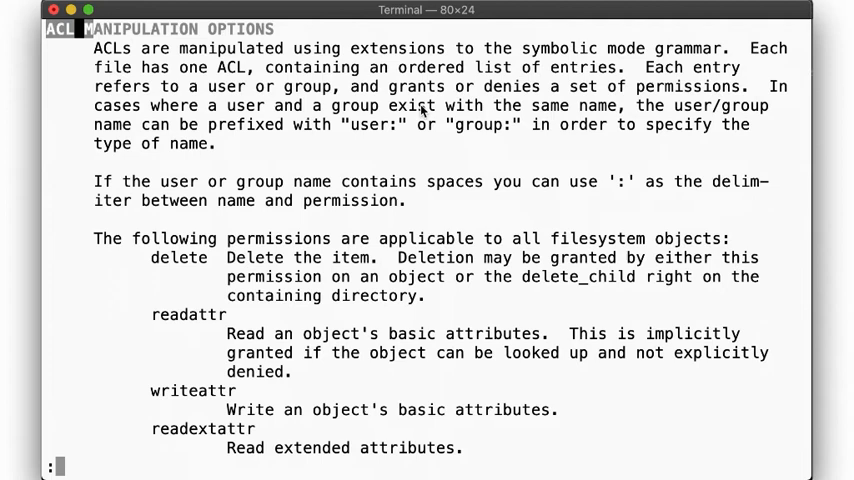
{"action": "mouse_move", "coordinate": [180, 277]}
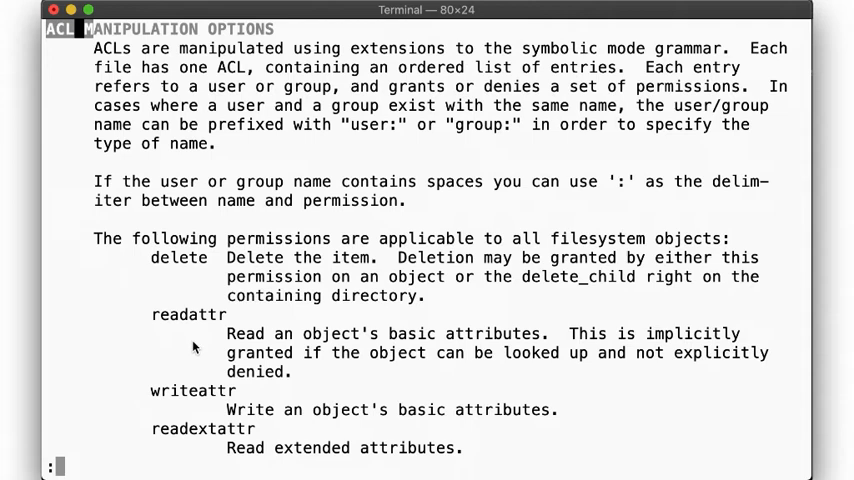
Scroll through the chmod manual's ACL permission list for files and directories
{"action": "scroll", "scroll_direction": "down", "scroll_amount": 3}
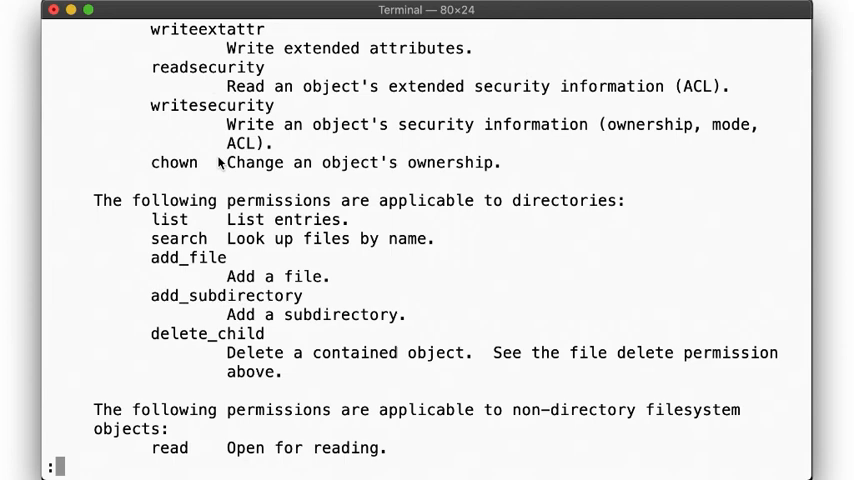
{"action": "mouse_move", "coordinate": [190, 305]}
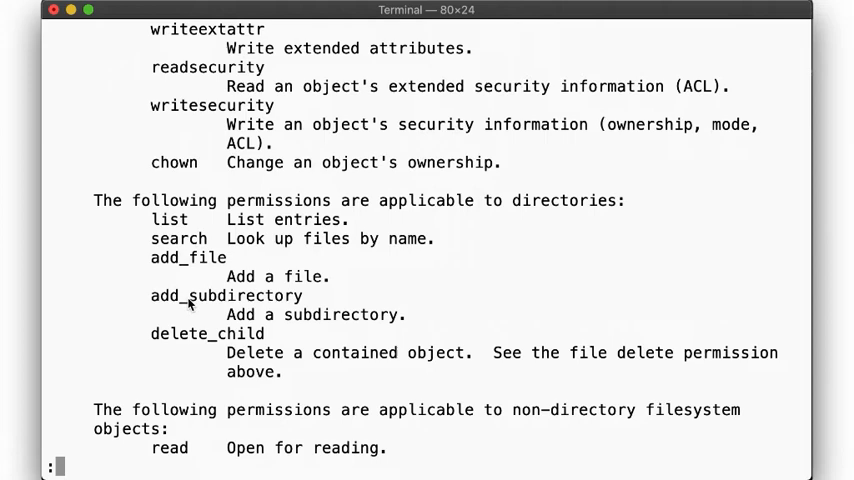
{"action": "scroll", "scroll_direction": "down", "scroll_amount": 3}
{"action": "type", "text": "chmod -a# 0 simple-cat.c"}
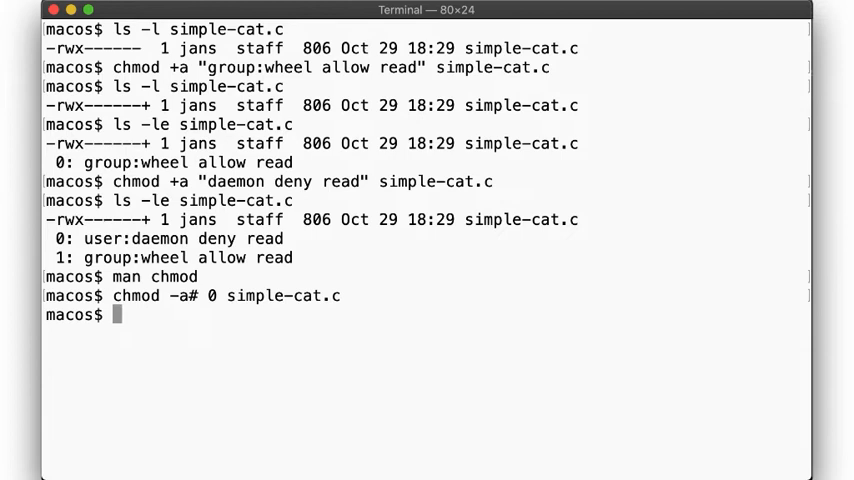
Remove ACL entry 0 from simple-cat.c, demo a spaced '#' comment, then run chmod -N
{"action": "key", "text": "Return"}
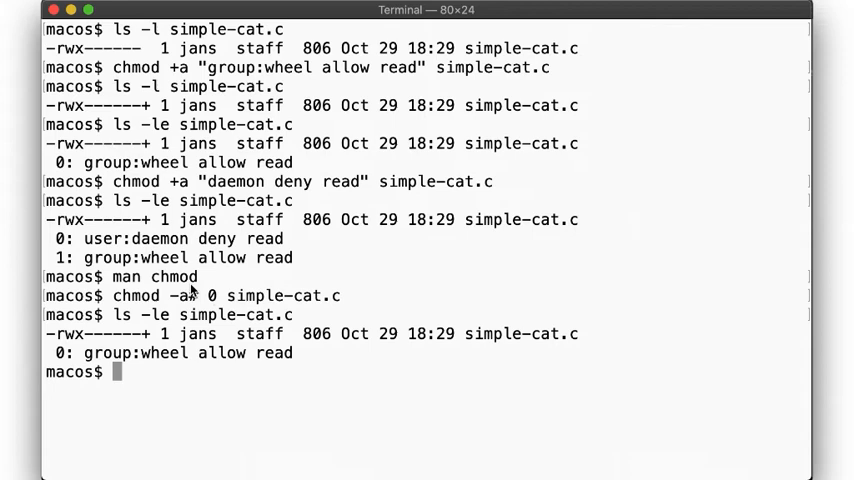
{"action": "type", "text": "chmod -a# 0 simple-cat.c"}
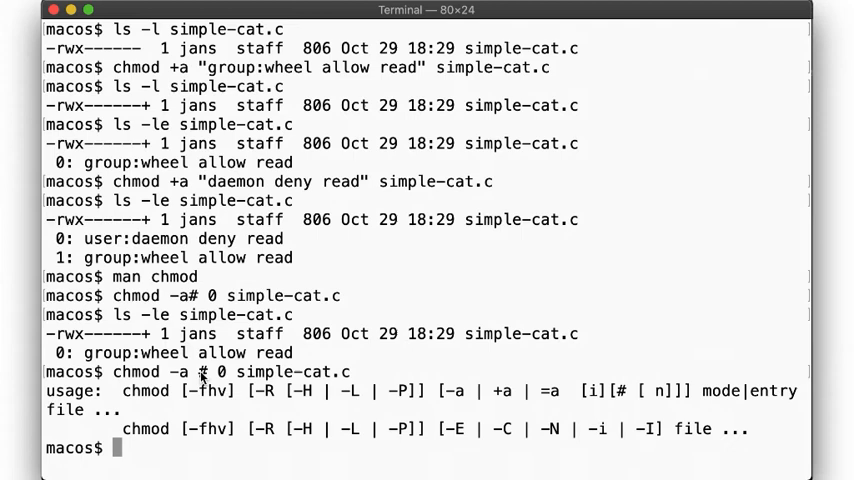
{"action": "type", "text": "ls -ld"}
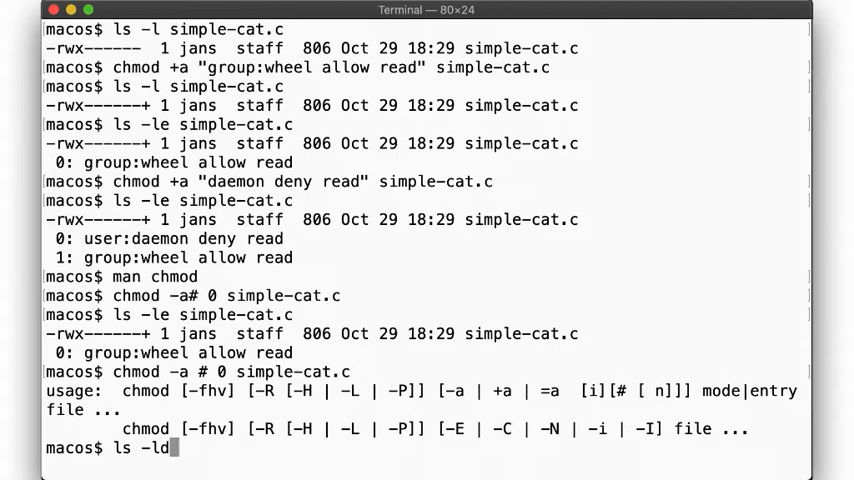
{"action": "type", "text": "# this is a comment"}
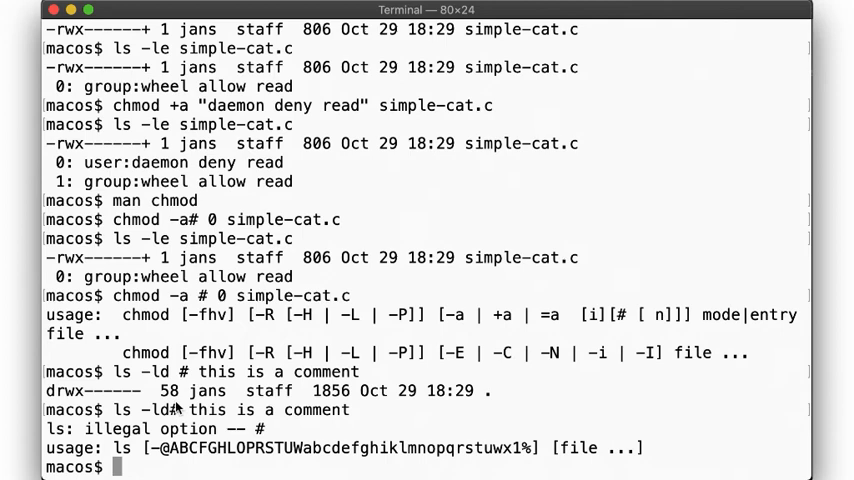
{"action": "type", "text": "chmod -N simple-cat.c"}
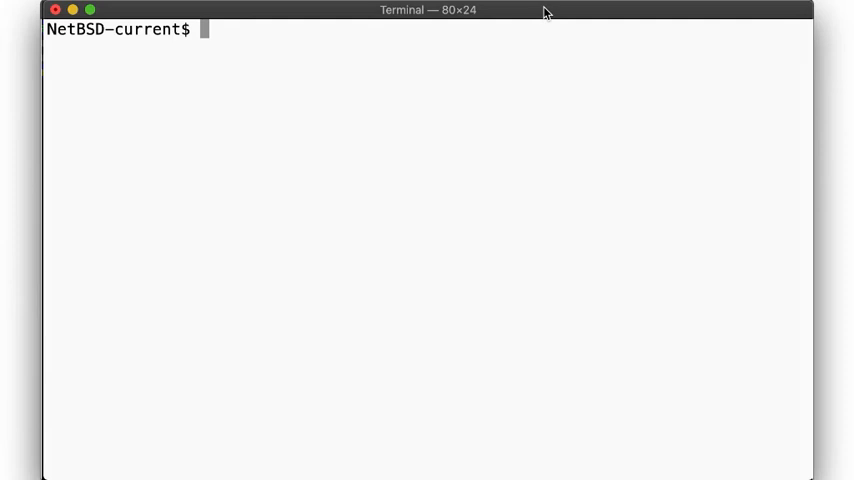
Check the NetBSD version, the file's owner and the staff group, then attempt chown :staff
{"action": "type", "text": "uname -a"}
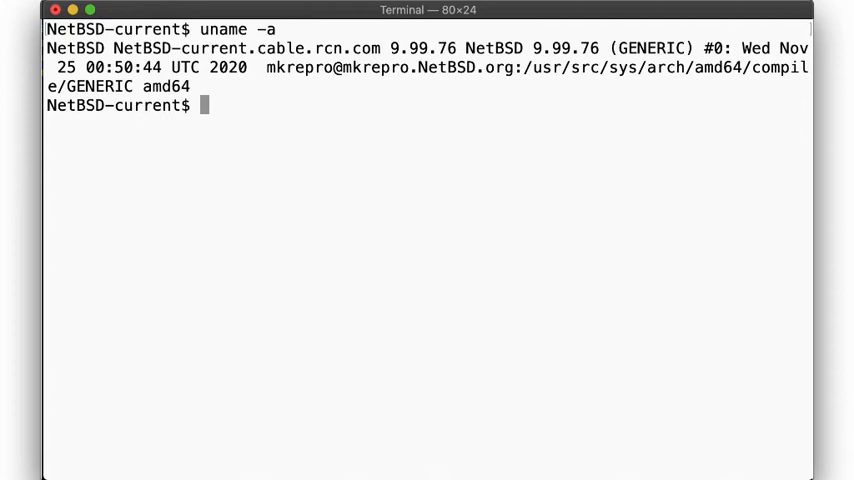
{"action": "type", "text": "ls -l file"}
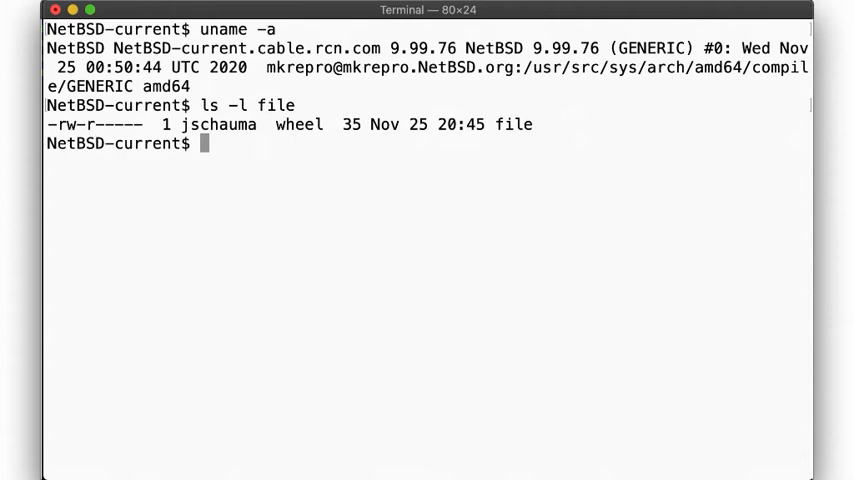
{"action": "type", "text": "grep staff /etc/group"}
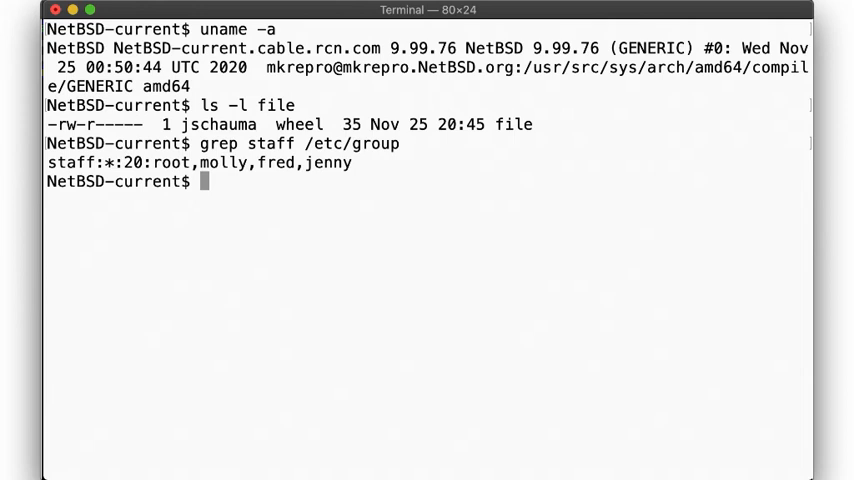
{"action": "type", "text": "chown :staff file"}
{"action": "type", "text": "setfacl -m g:staff:r file"}
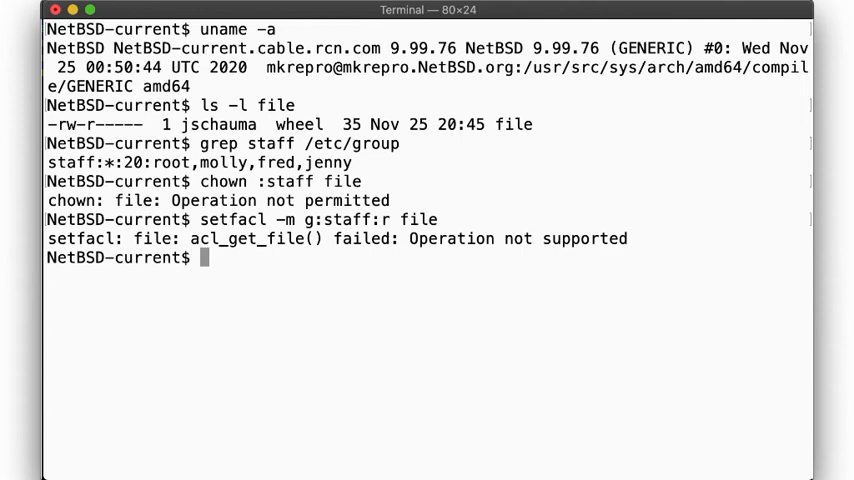
Format wd1a as FFSv2 with POSIX ACLs enabled and mount it on /mnt
{"action": "type", "text": "dmesg | grep wd1"}
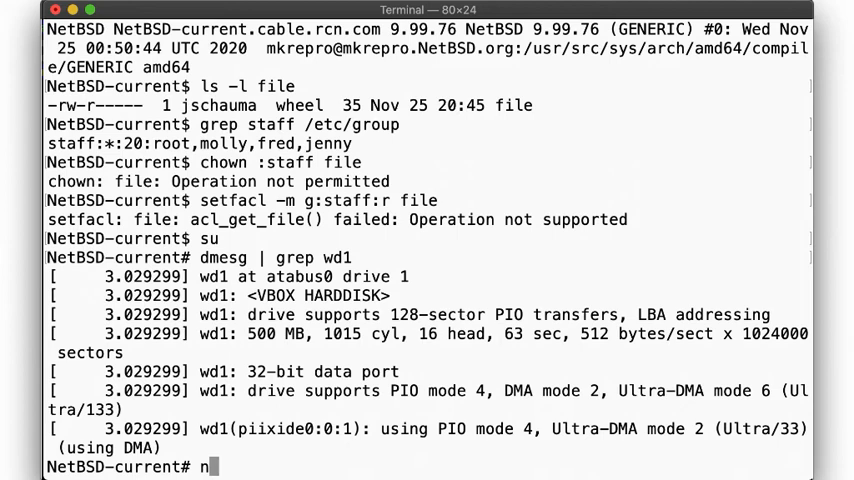
{"action": "type", "text": "ewfs -O 2 /dev/wd1a"}
{"action": "type", "text": "tunefs -p enable /dev/wd1a"}
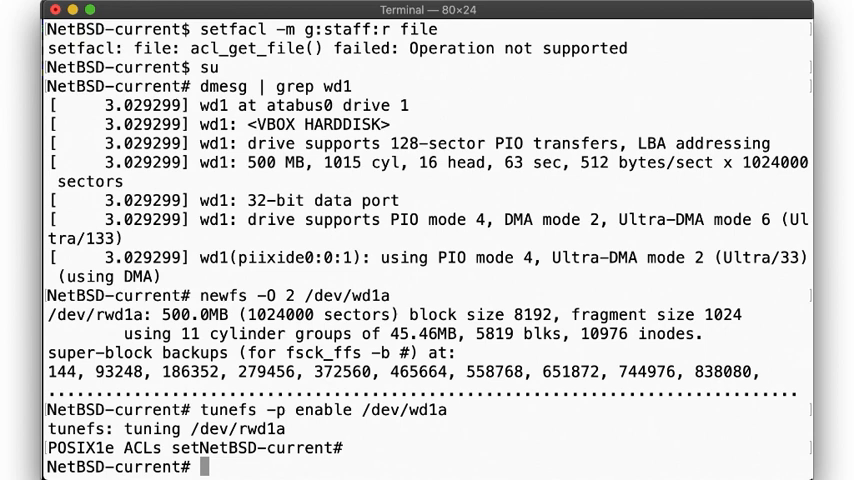
{"action": "type", "text": "mount /dev/wd1a /mnt"}
{"action": "type", "text": "chown jschauma /mnt"}
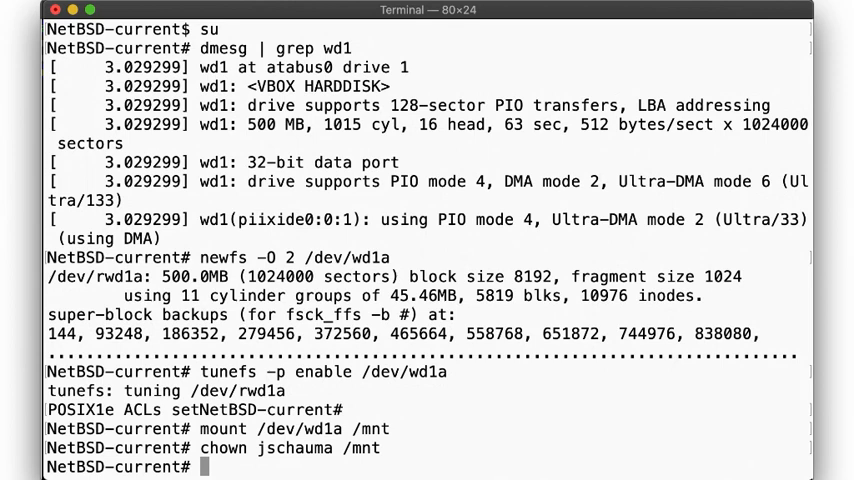
Leave root, grant the staff group read access to the file and verify with getfacl
{"action": "key", "text": "ctrl+d"}
{"action": "type", "text": "ls -l"}
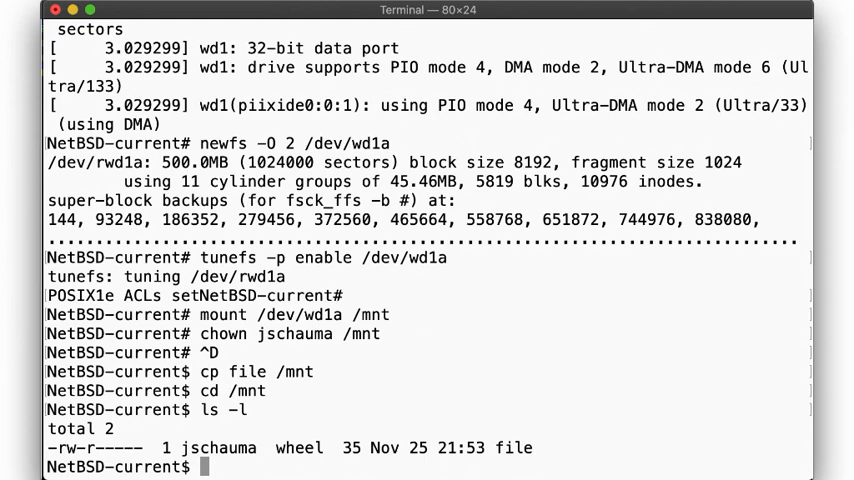
{"action": "type", "text": "setfacl -m g:staff:r file"}
{"action": "type", "text": "ls -l file"}
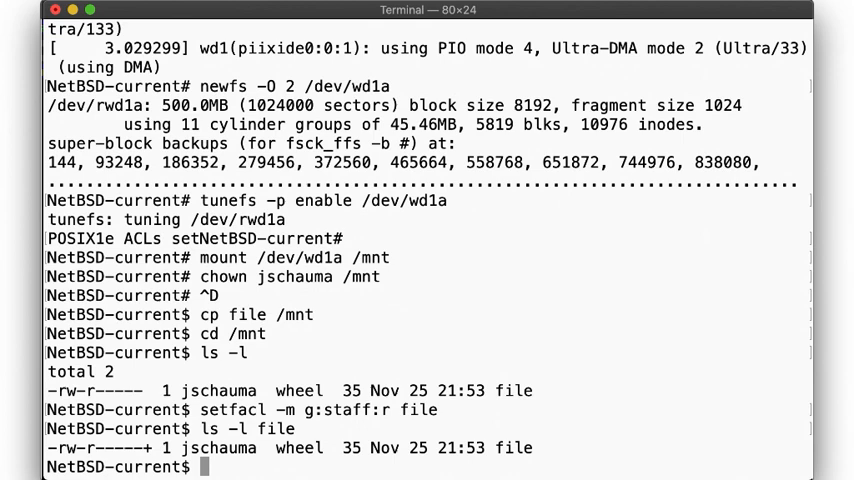
{"action": "type", "text": "getfacl file"}
{"action": "type", "text": "echo foof >/mnt/file"}
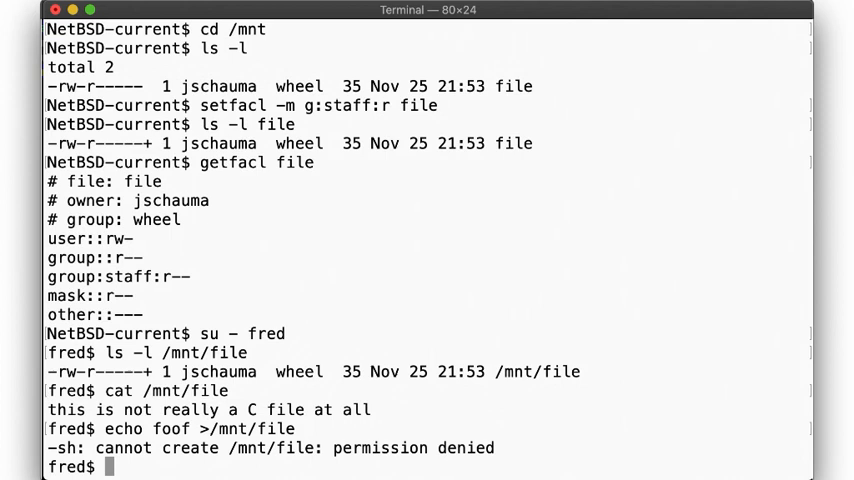
Give molly a write-only ACL entry on the file and test access as molly
{"action": "type", "text": "setfacl -m u:molly:w file"}
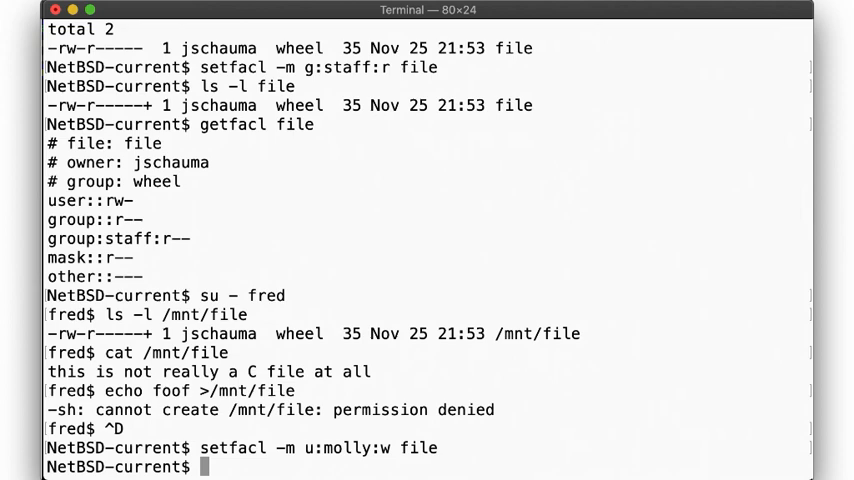
{"action": "type", "text": "su - molly"}
{"action": "type", "text": "getfacl /mnt/"}
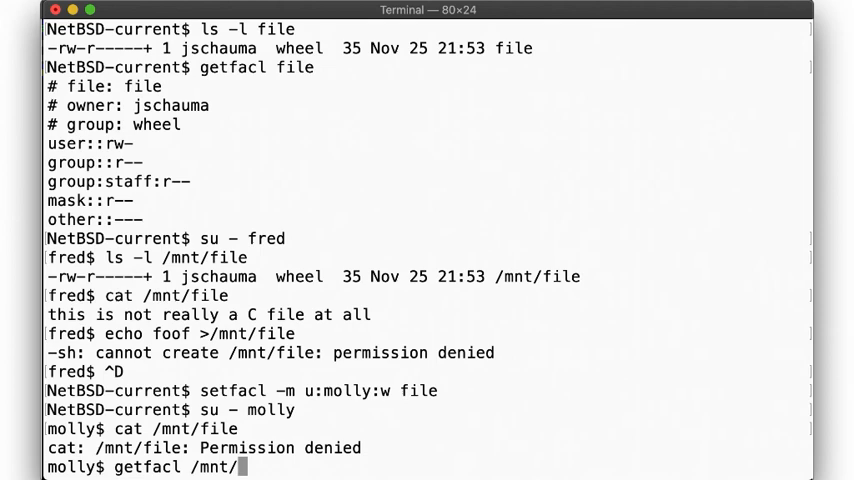
{"action": "key", "text": "Return"}
{"action": "type", "text": "setfacl -m u:"}
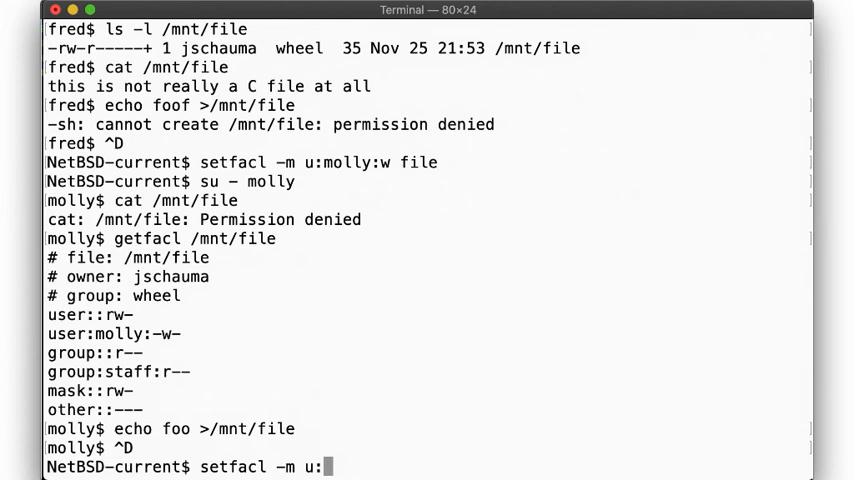
Set a no-permission ACL entry for jenny and check her group membership
{"action": "type", "text": "jenny:--- file"}
{"action": "type", "text": "su - jenny"}
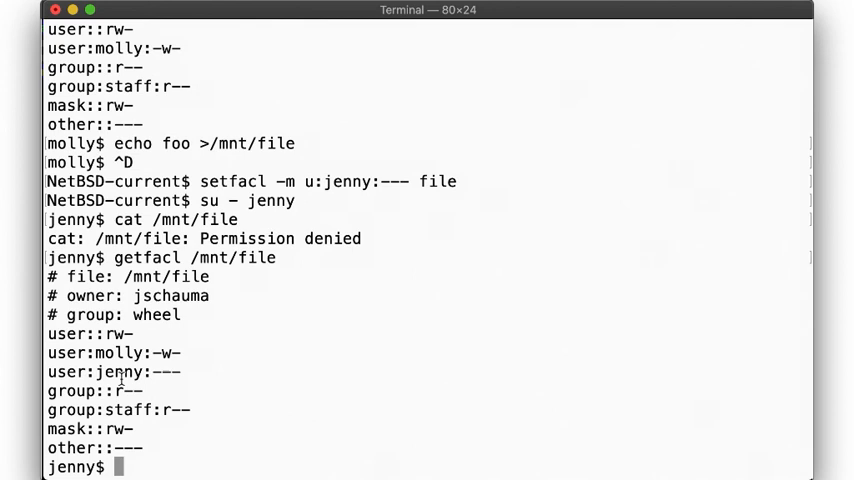
{"action": "type", "text": "groups"}
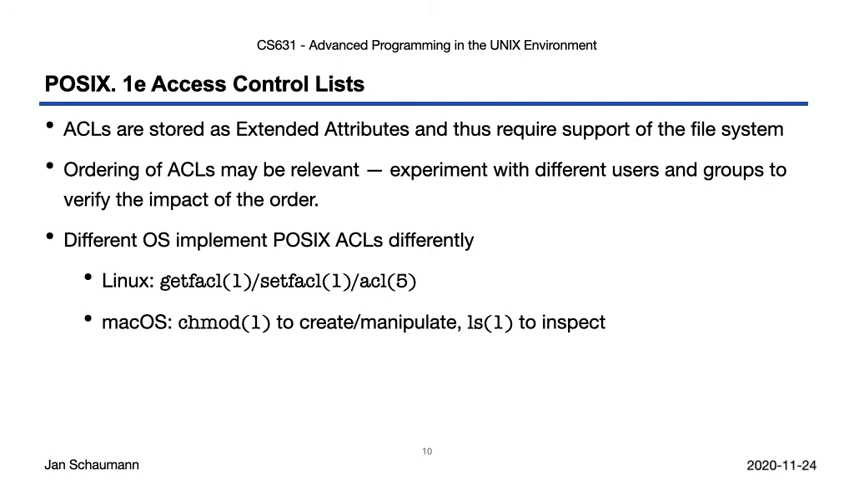
Reveal the NetBSD 10.0 support bullet on the POSIX.1e ACLs recap slide
{"action": "key", "text": "right"}
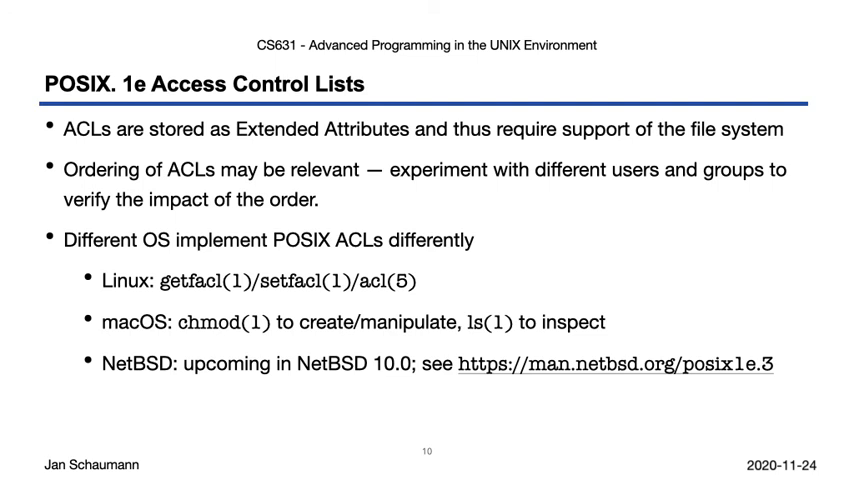